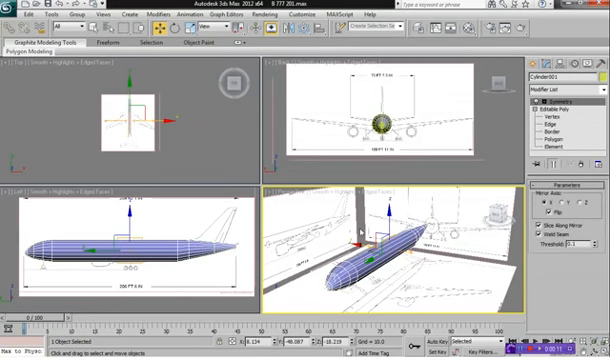
mouse_move(412, 207)
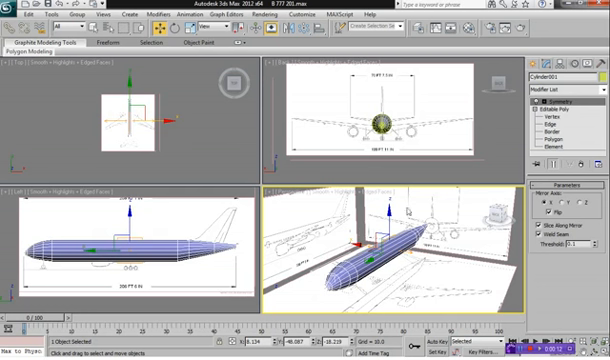
mouse_move(468, 222)
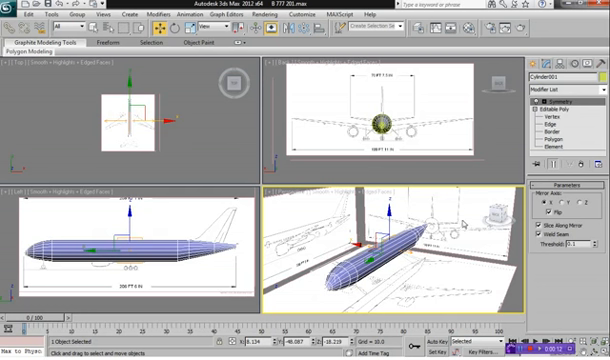
mouse_move(466, 223)
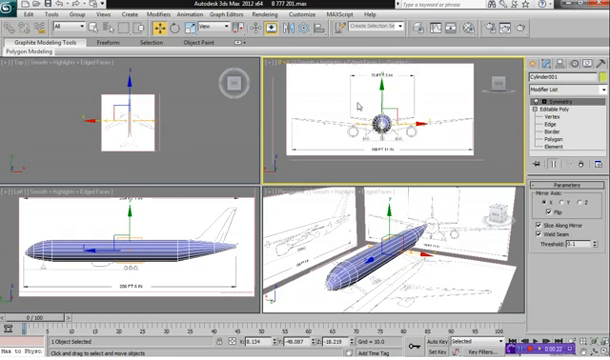
mouse_move(360, 104)
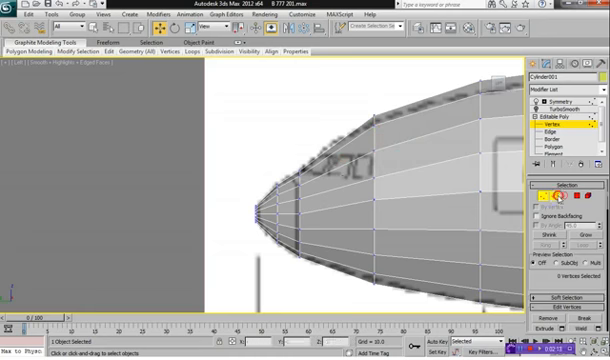
Enter Edge level and slice new edges across the nose along the cockpit window lines.
click(567, 128)
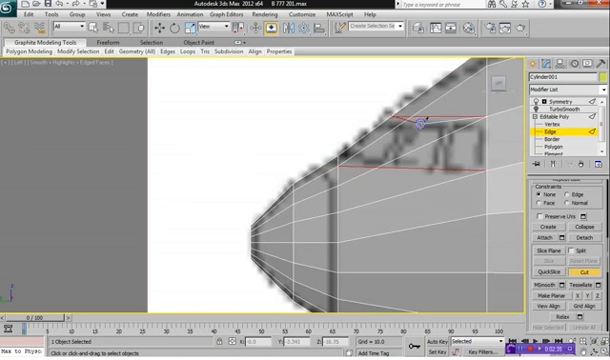
key(alt+w)
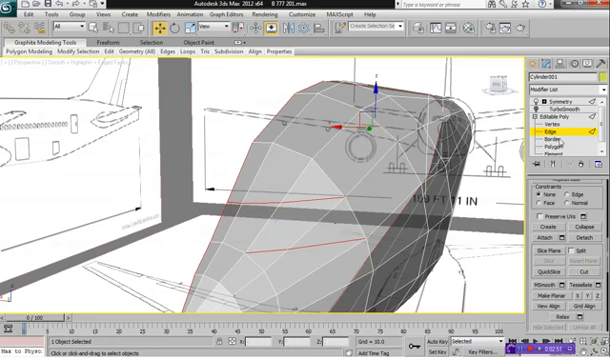
Switch the fuselage nose to Polygon sub-object level.
click(577, 140)
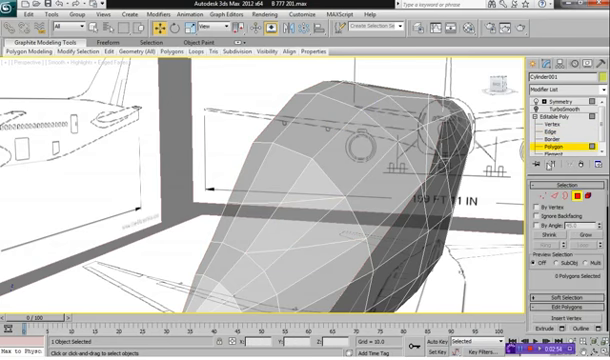
mouse_move(553, 164)
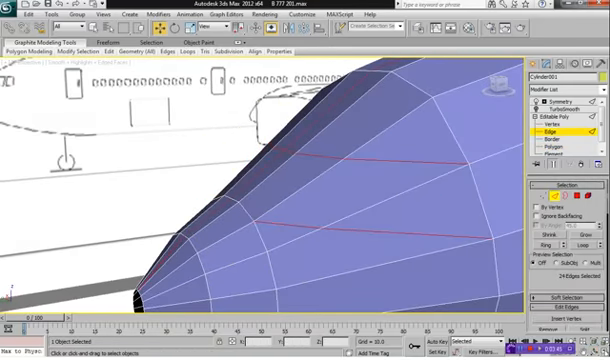
key(Alt+w)
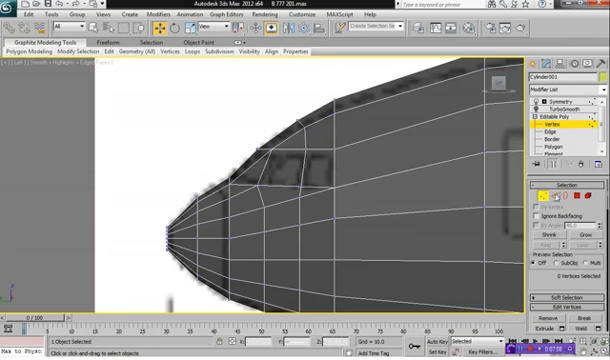
Enter Polygon level to select the five cockpit window faces.
click(573, 143)
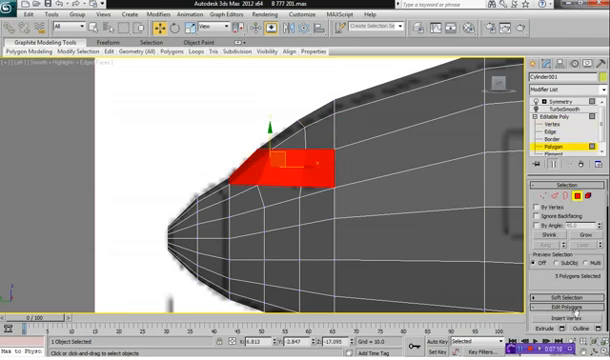